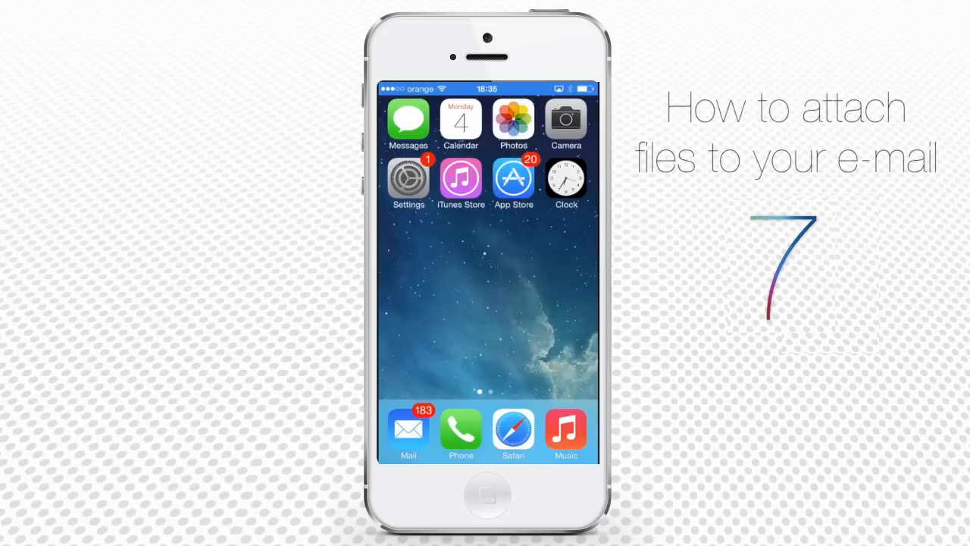
Compose a new email with subject 'Check that out' and reveal Insert Photo or Video
left_click(408, 432)
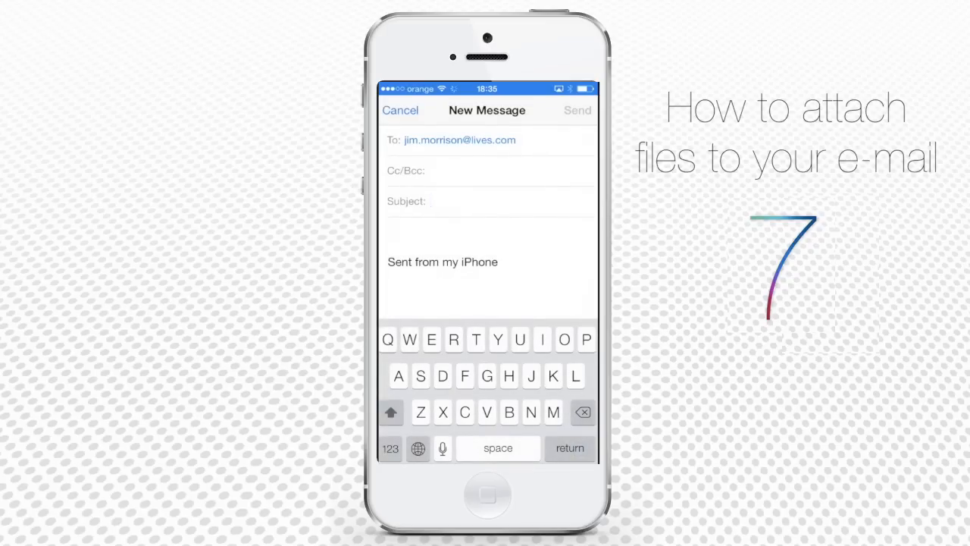
type("Check that out")
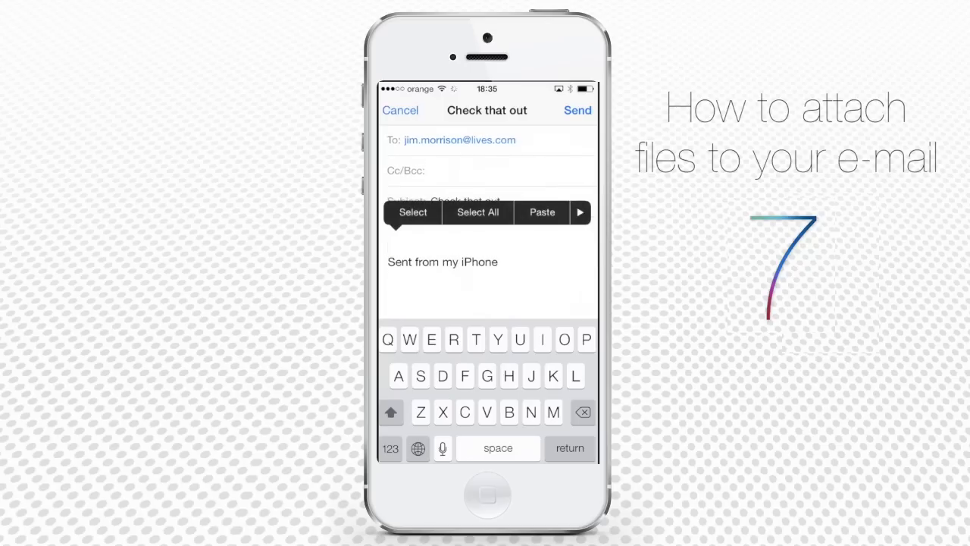
left_click(579, 212)
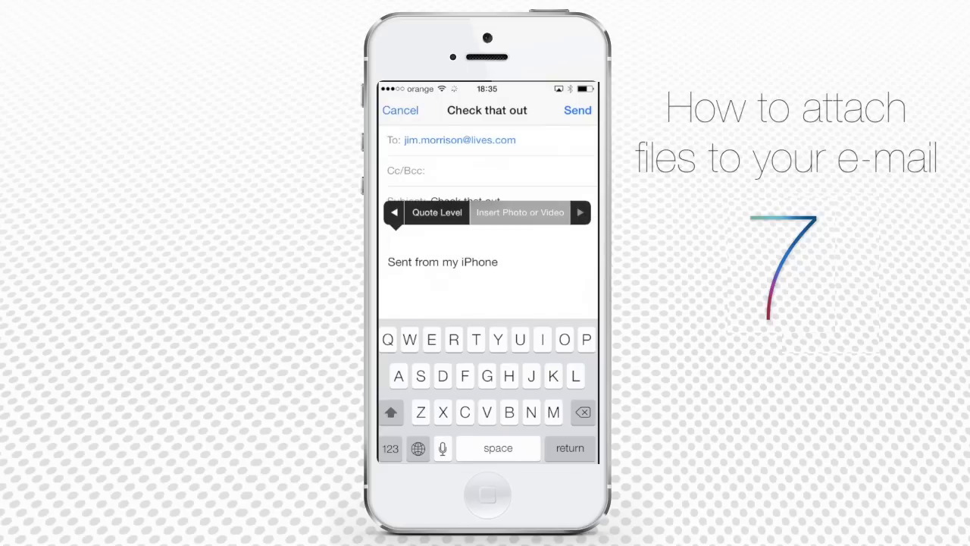
left_click(519, 212)
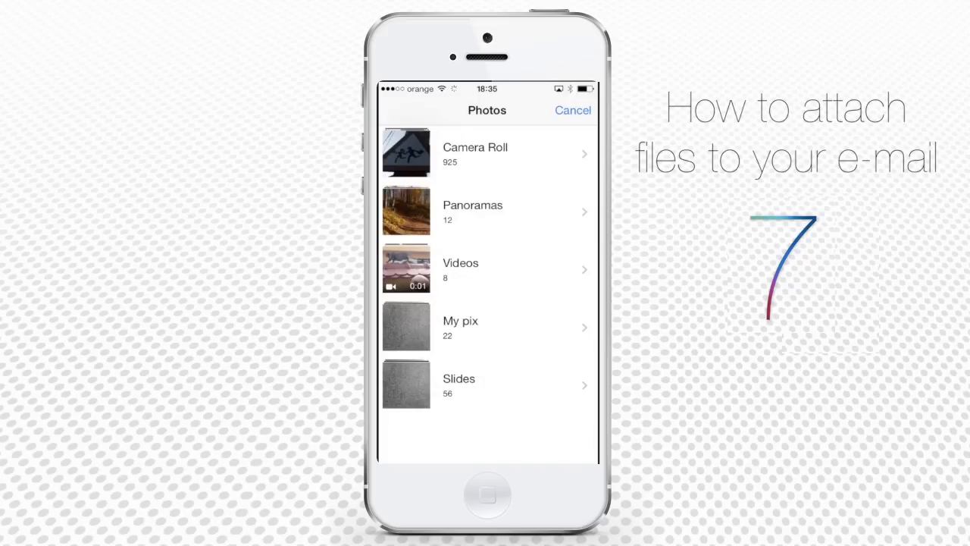
Embed the autumn forest panorama from Panoramas, then send the email choosing an image size
left_click(486, 210)
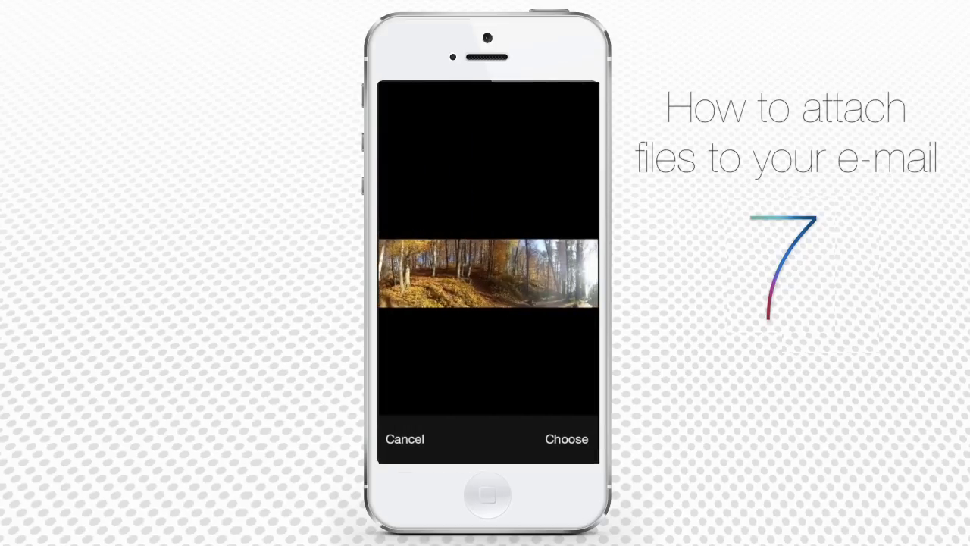
left_click(566, 439)
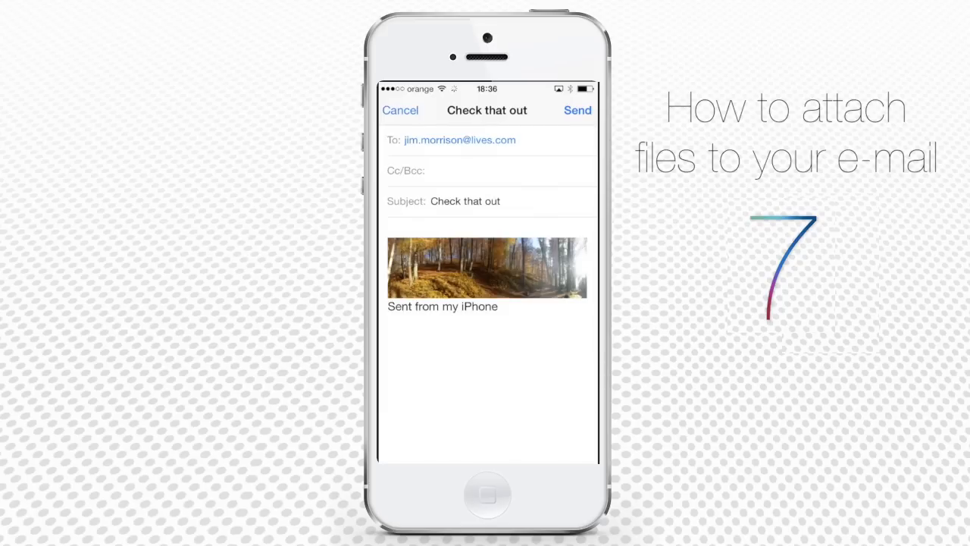
left_click(577, 110)
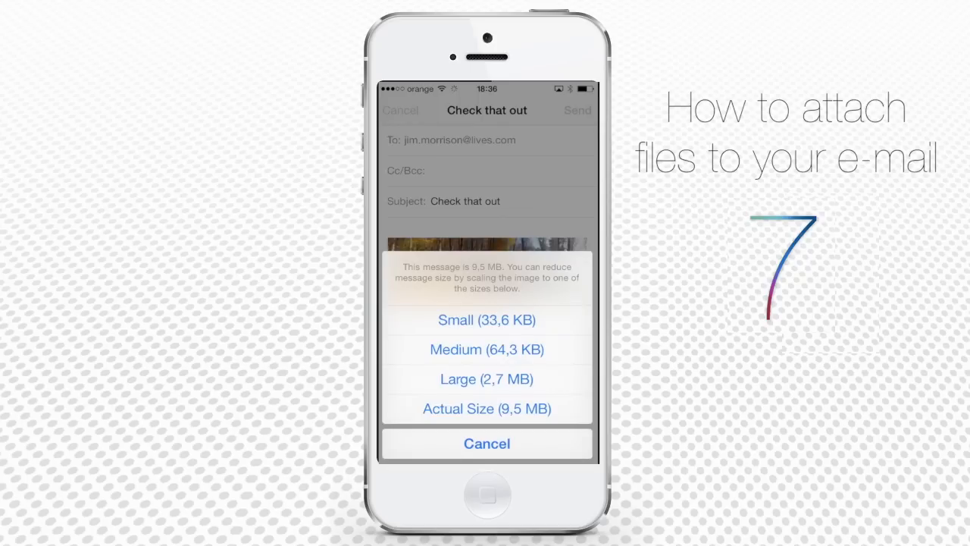
left_click(486, 379)
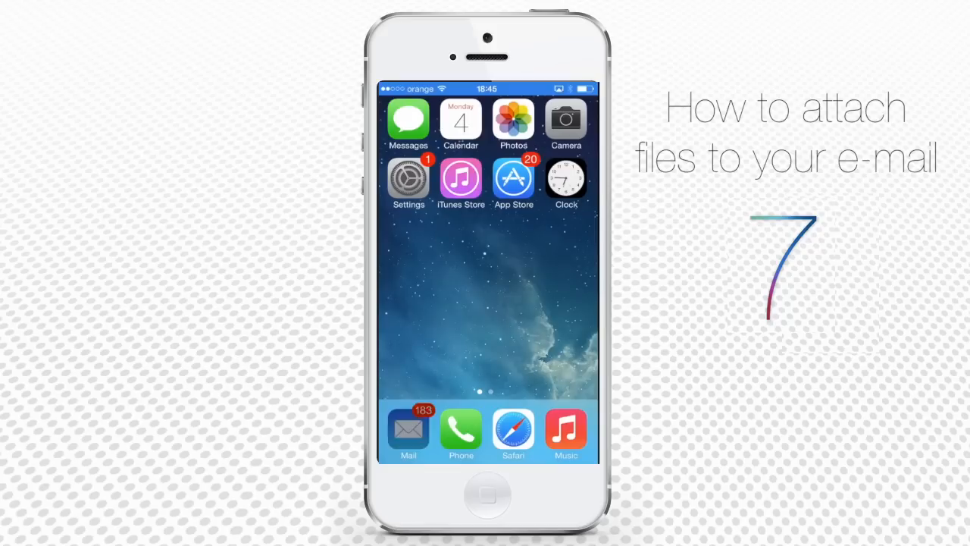
Compose a new email with subject 'Video' and choose Insert Photo or Video in the body
left_click(408, 432)
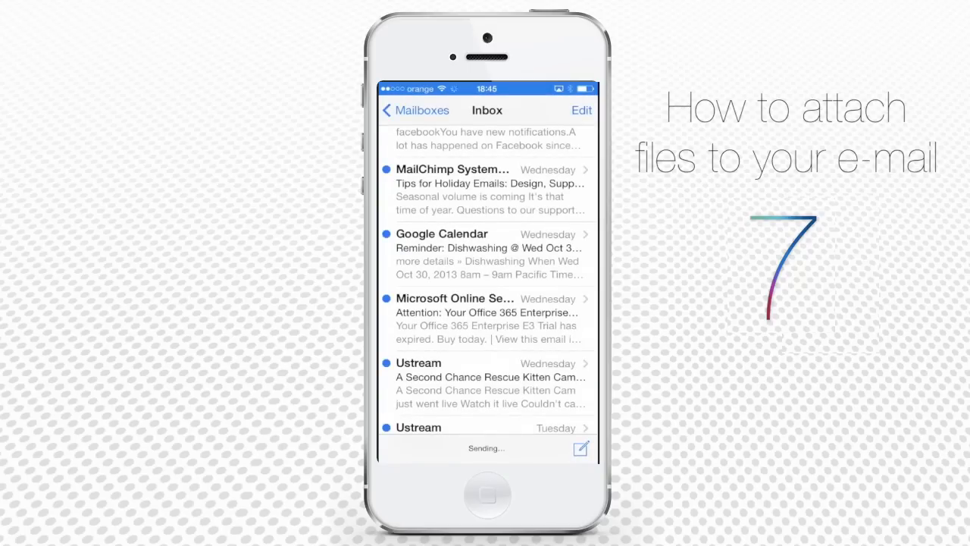
left_click(581, 448)
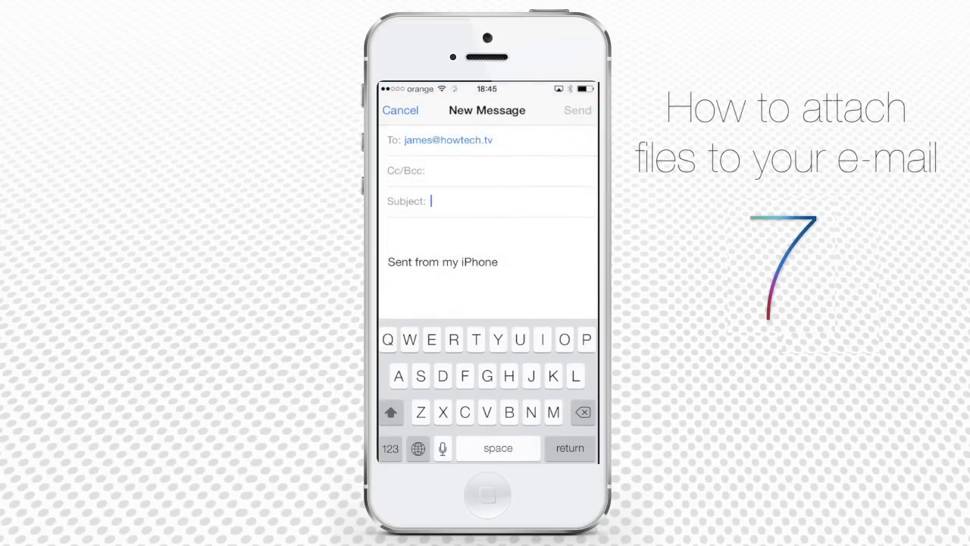
type("Vid")
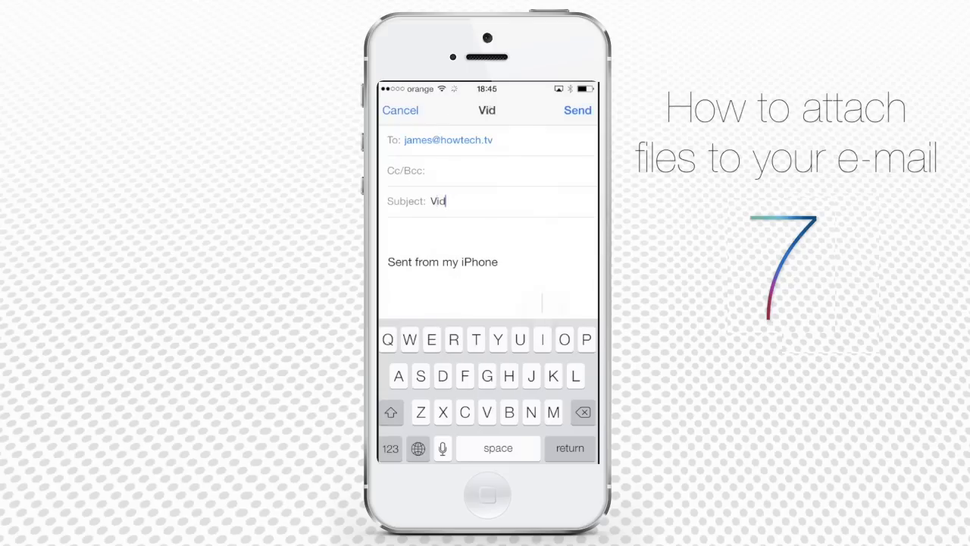
type("eo")
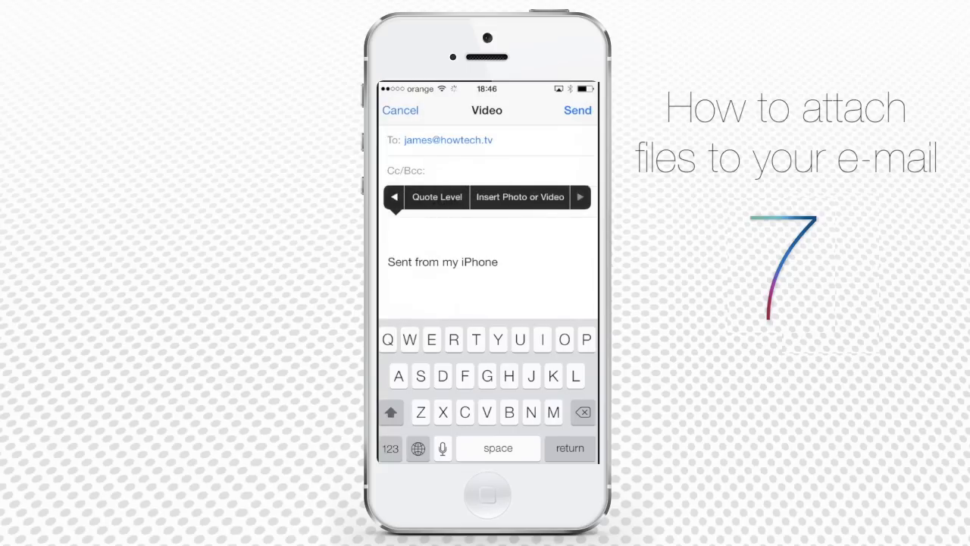
left_click(519, 197)
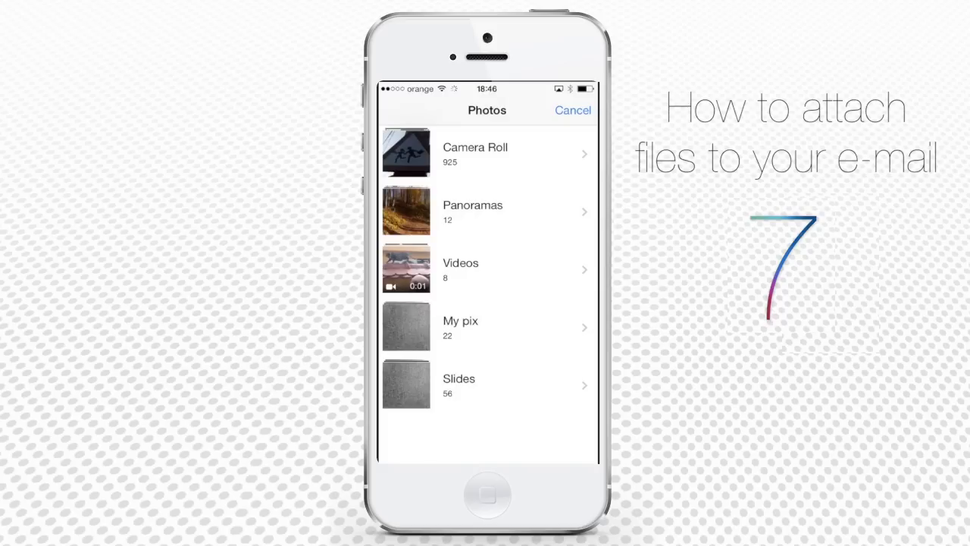
Attach the bonfire clip from the Videos album as Video.MOV and send the email
left_click(487, 270)
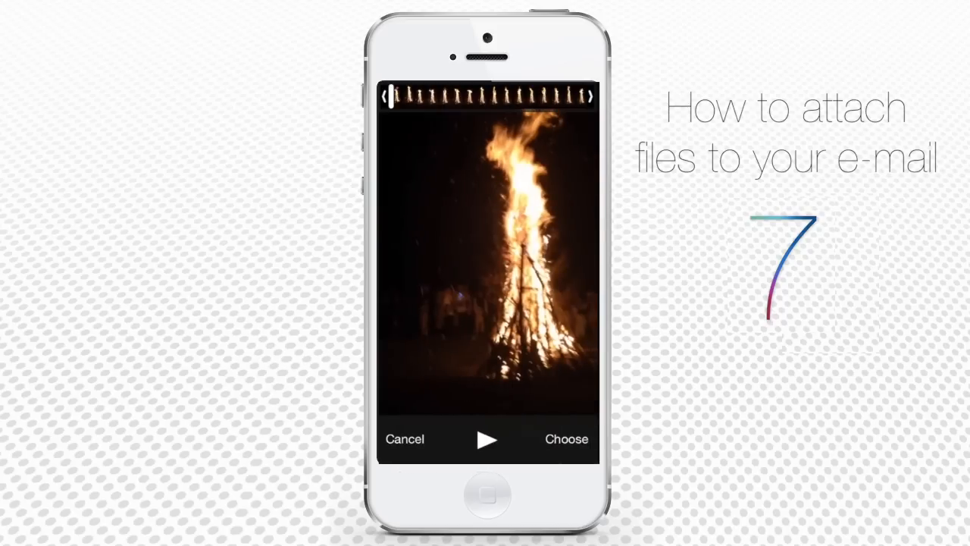
left_click(566, 439)
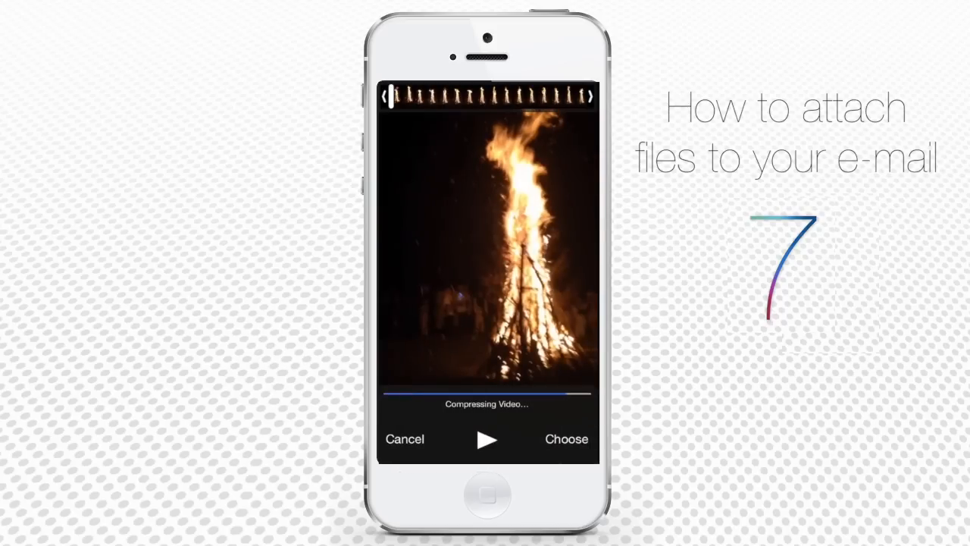
left_click(566, 439)
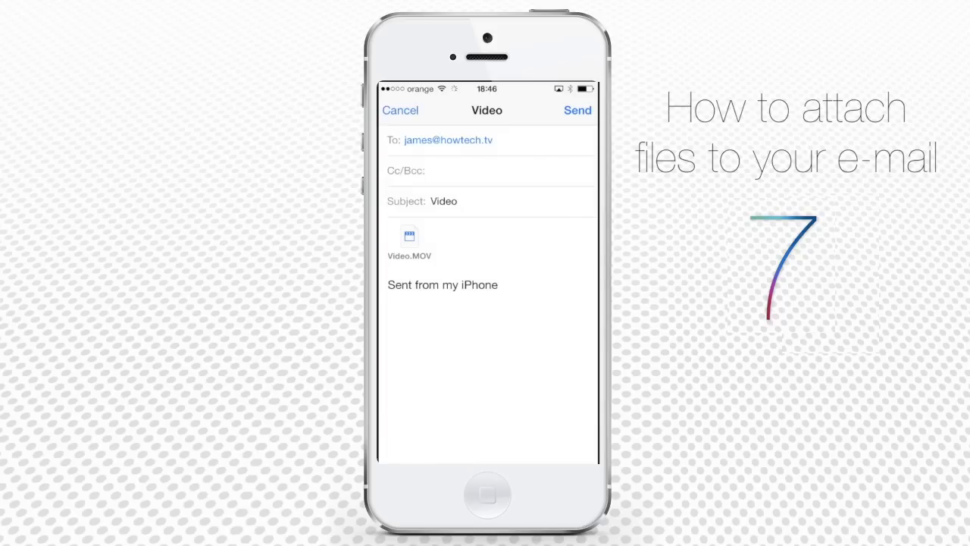
left_click(578, 110)
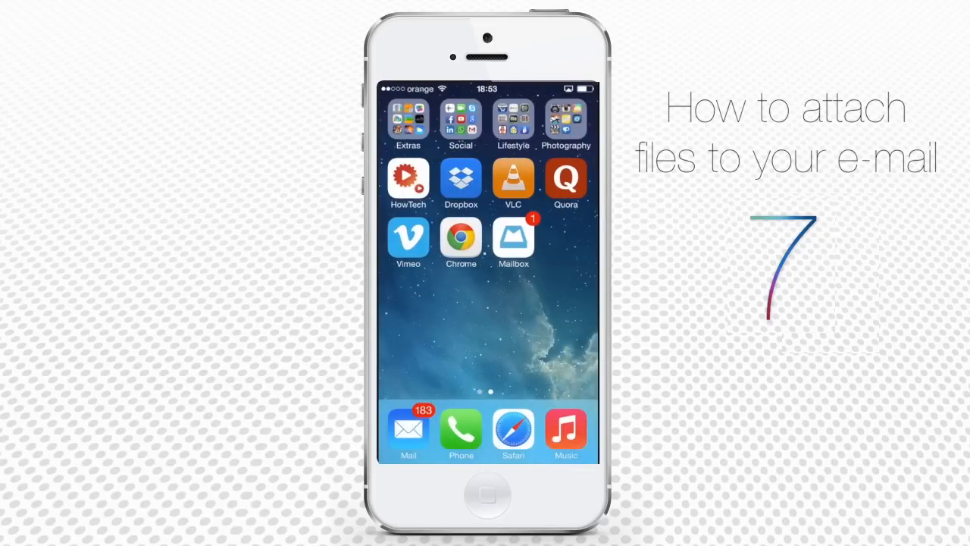
Mail the jellyfish contact card from Extras > Contacts to a suggested recipient, subject 'That cool place'
left_click(408, 120)
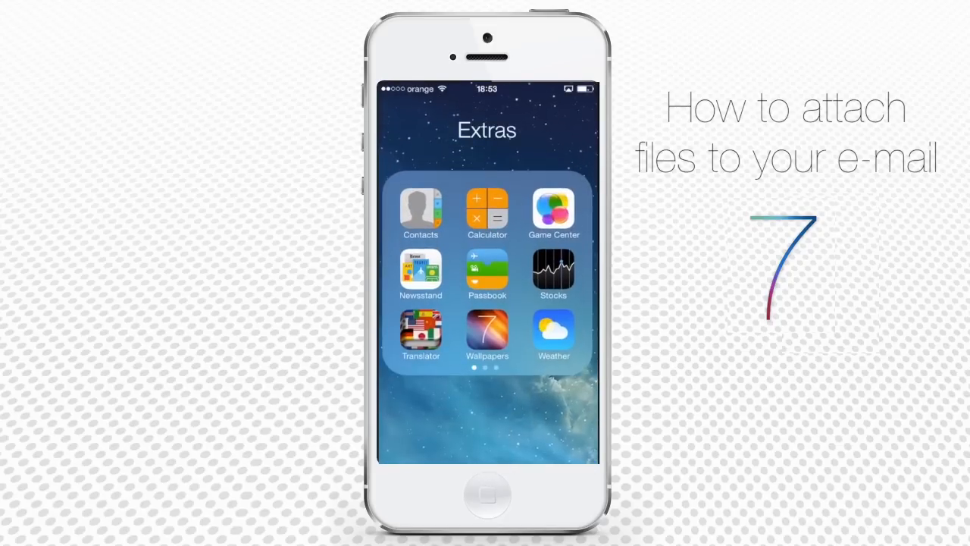
left_click(420, 206)
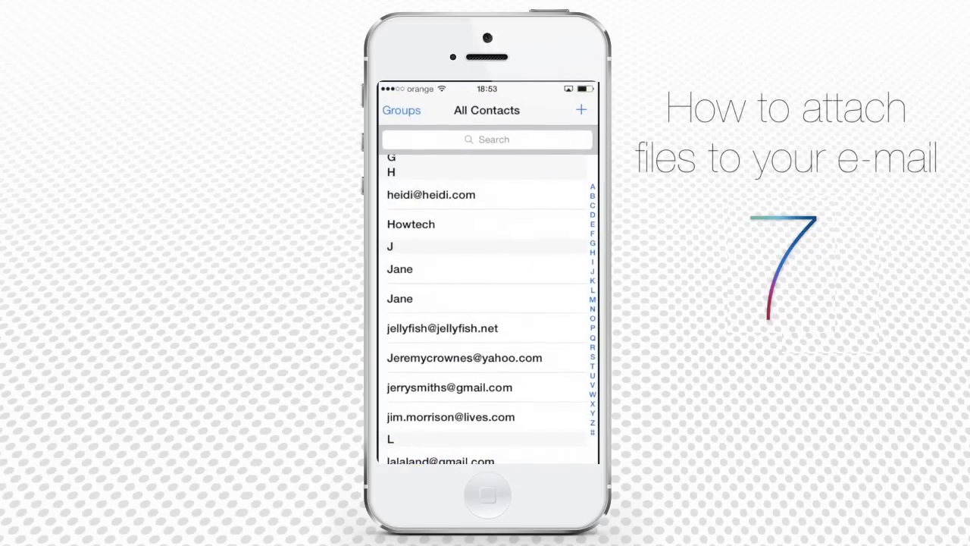
left_click(441, 328)
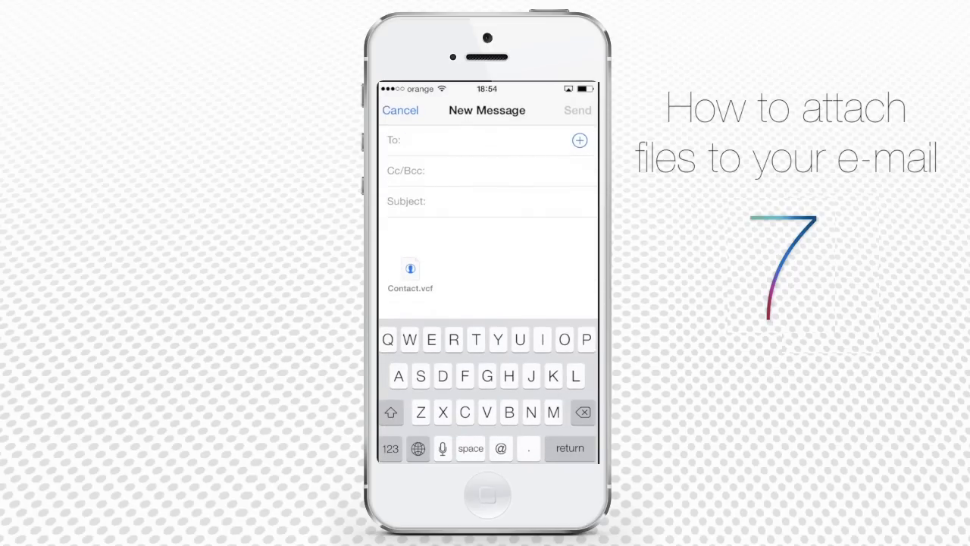
type("he")
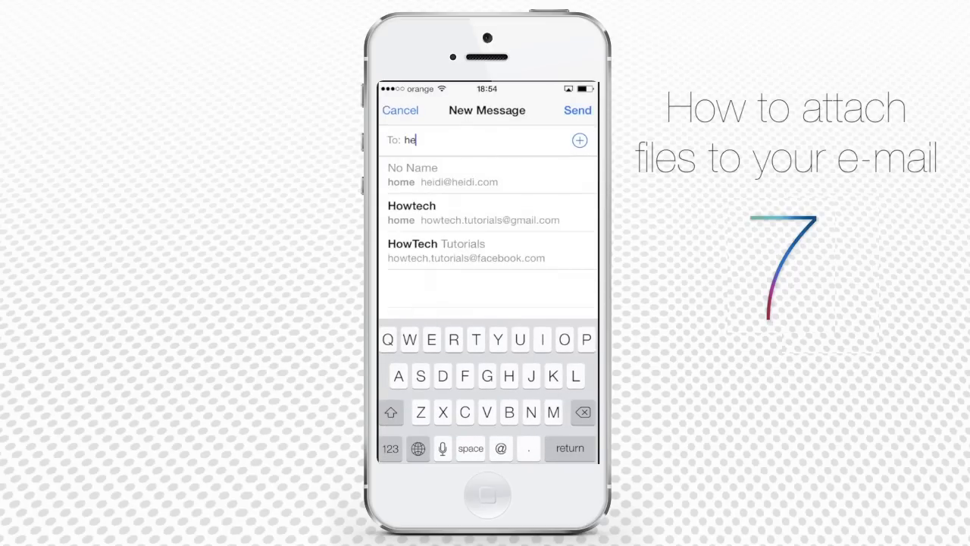
left_click(459, 181)
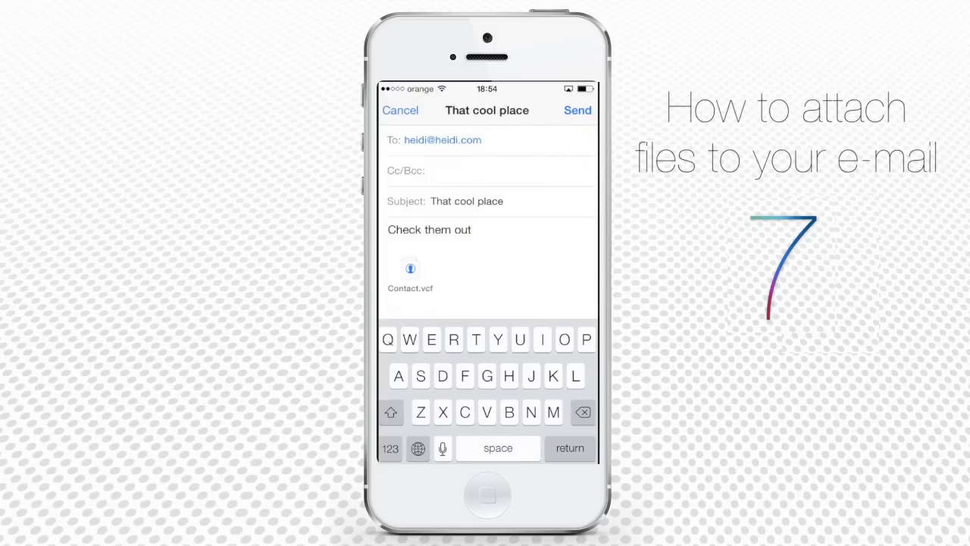
left_click(410, 269)
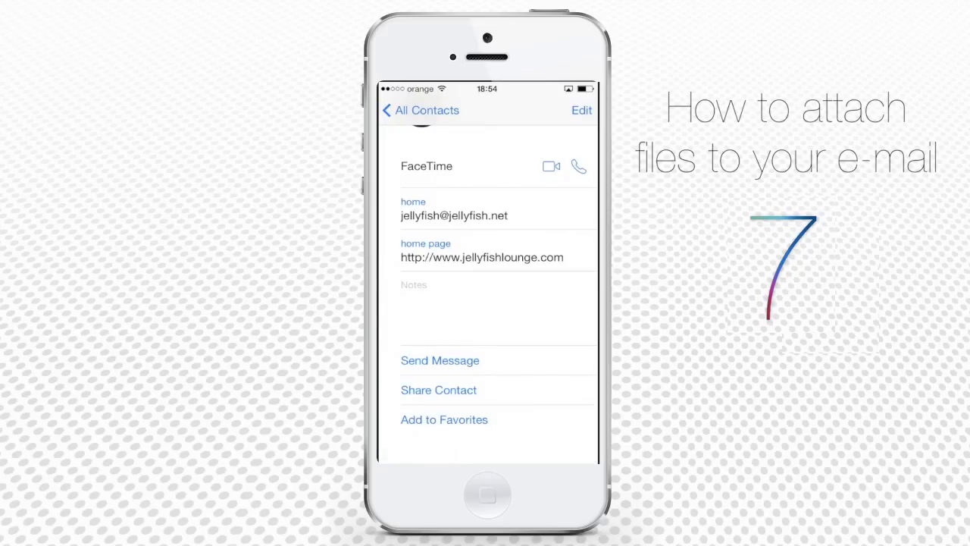
left_click(420, 110)
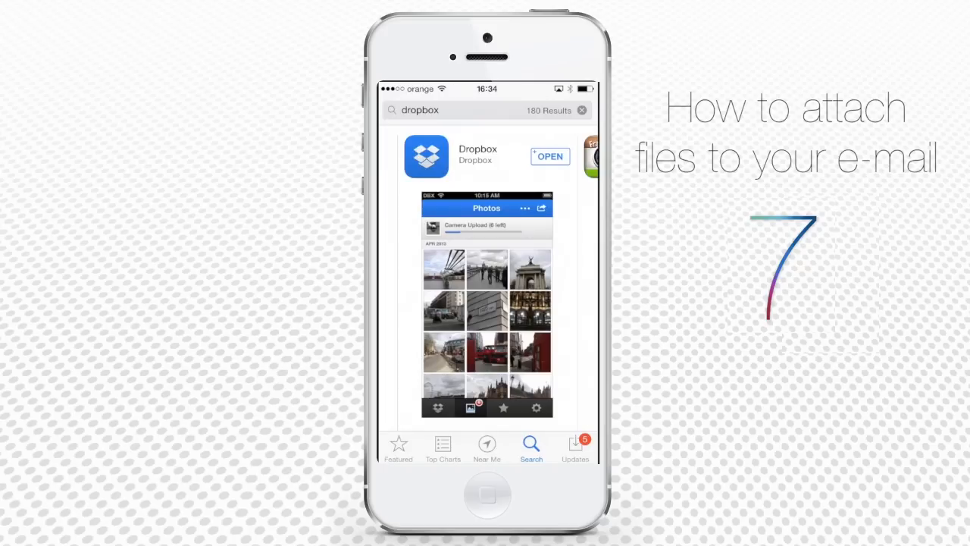
Open Dropbox from the App Store and log in as an existing Dropbox user
left_click(550, 156)
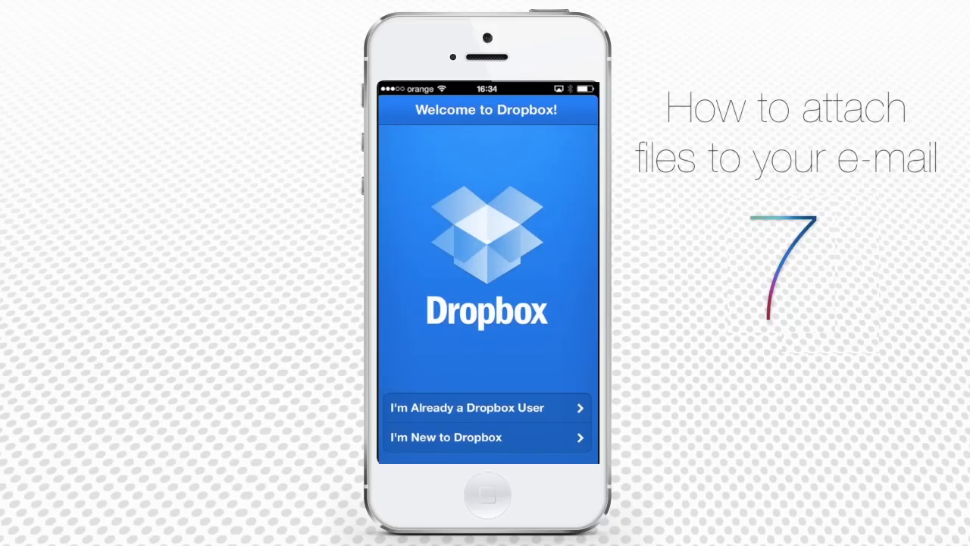
left_click(485, 407)
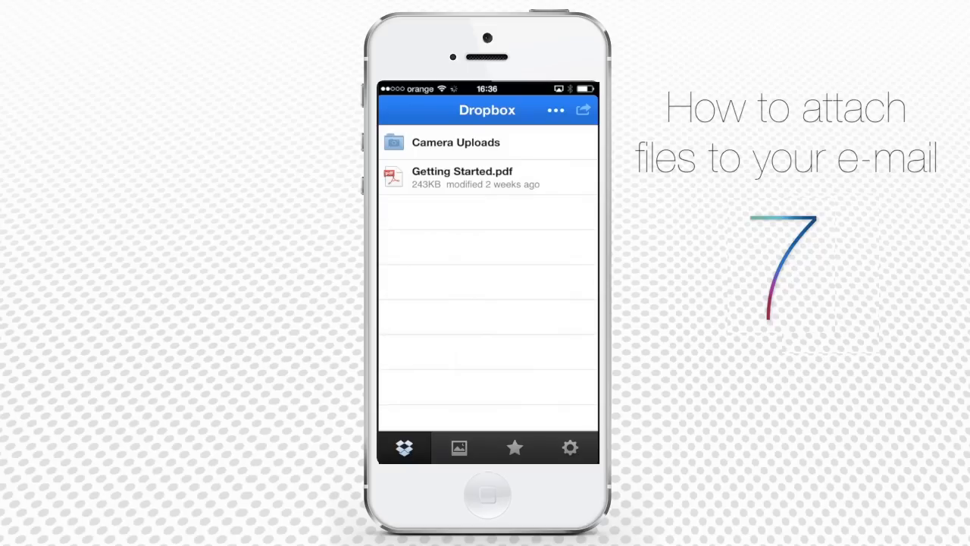
Share Getting Started.pdf via Email and fill in the recipient
left_click(487, 178)
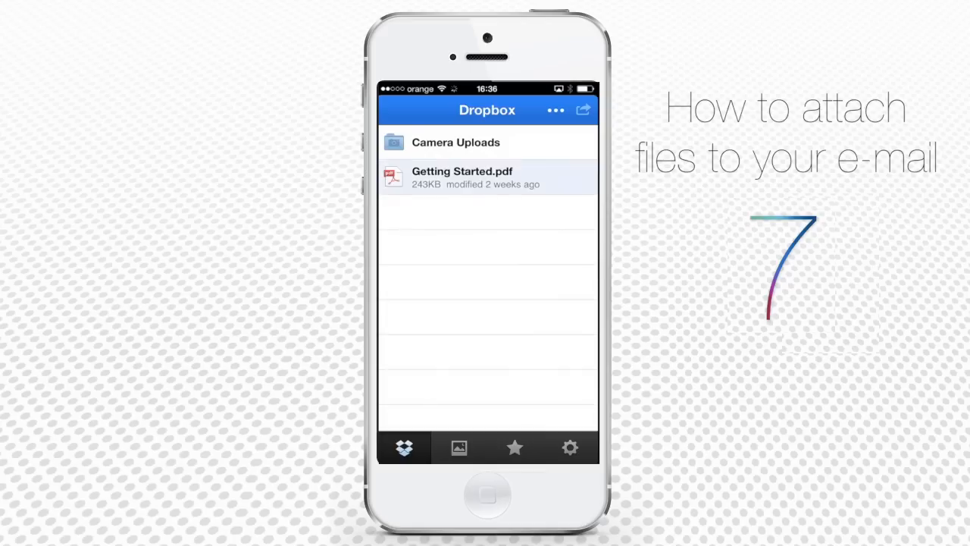
left_click(462, 177)
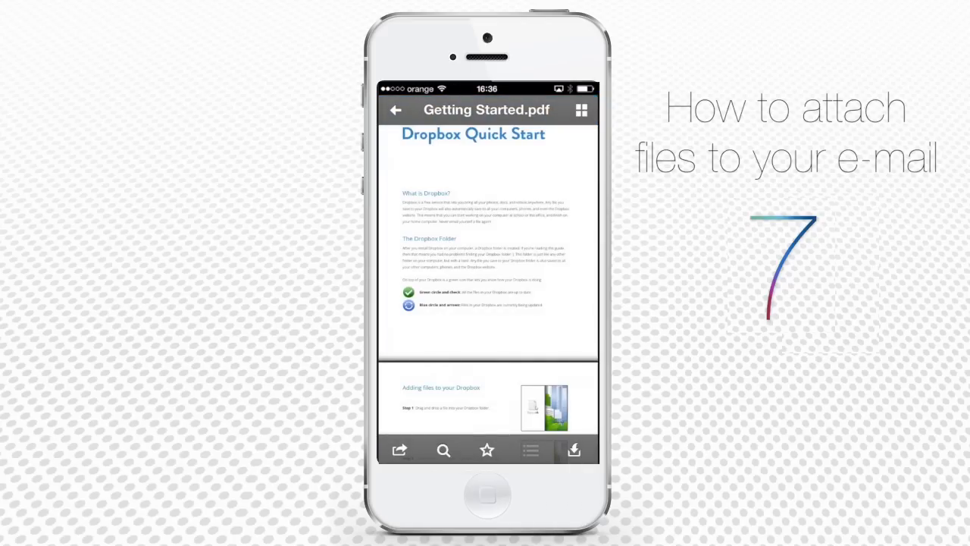
left_click(400, 449)
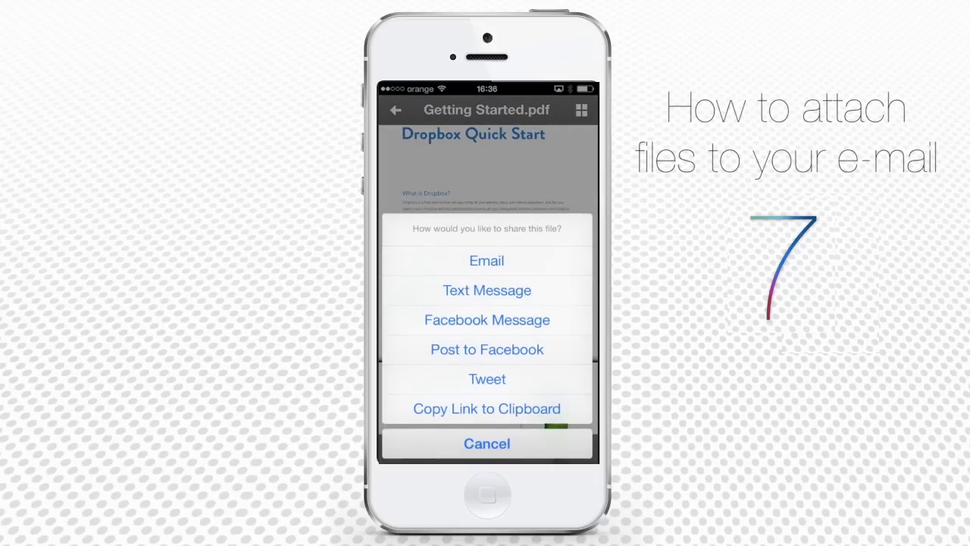
left_click(486, 408)
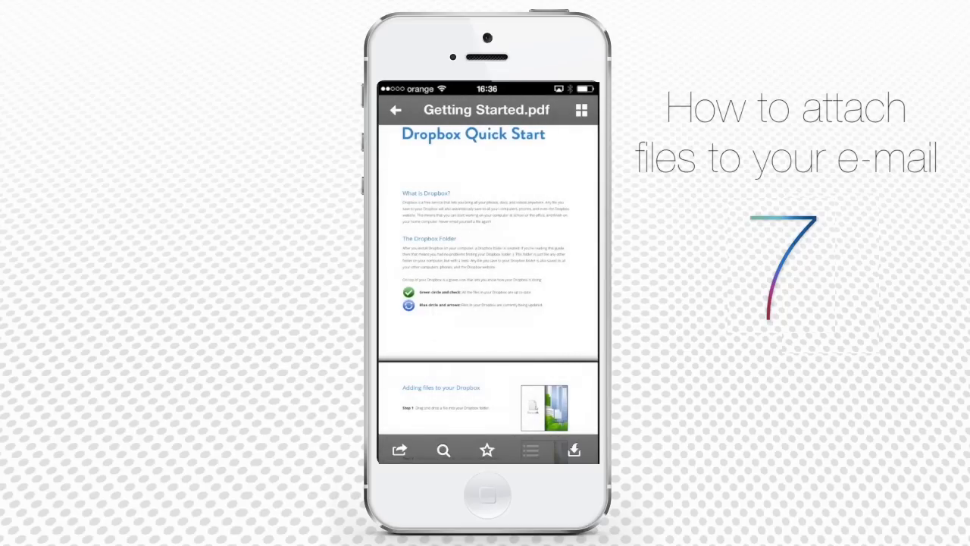
left_click(399, 449)
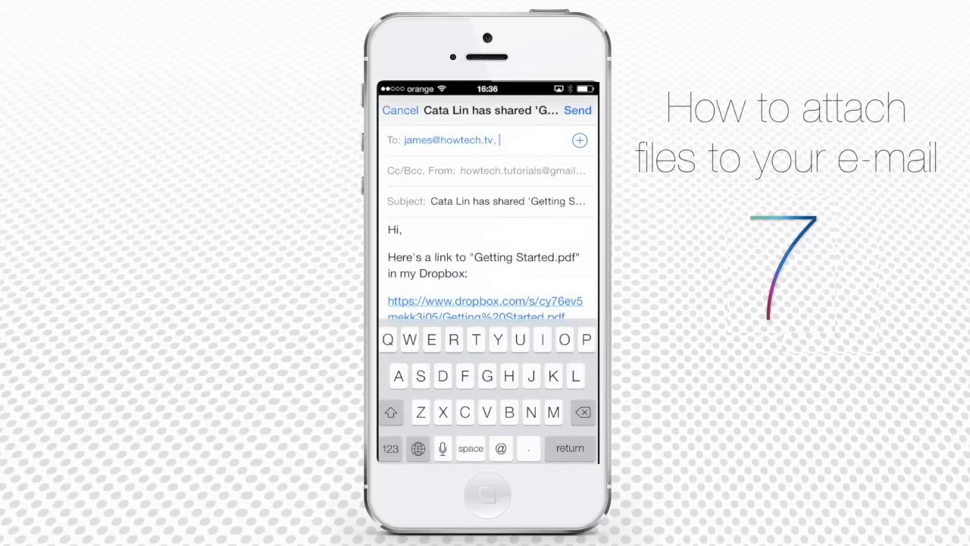